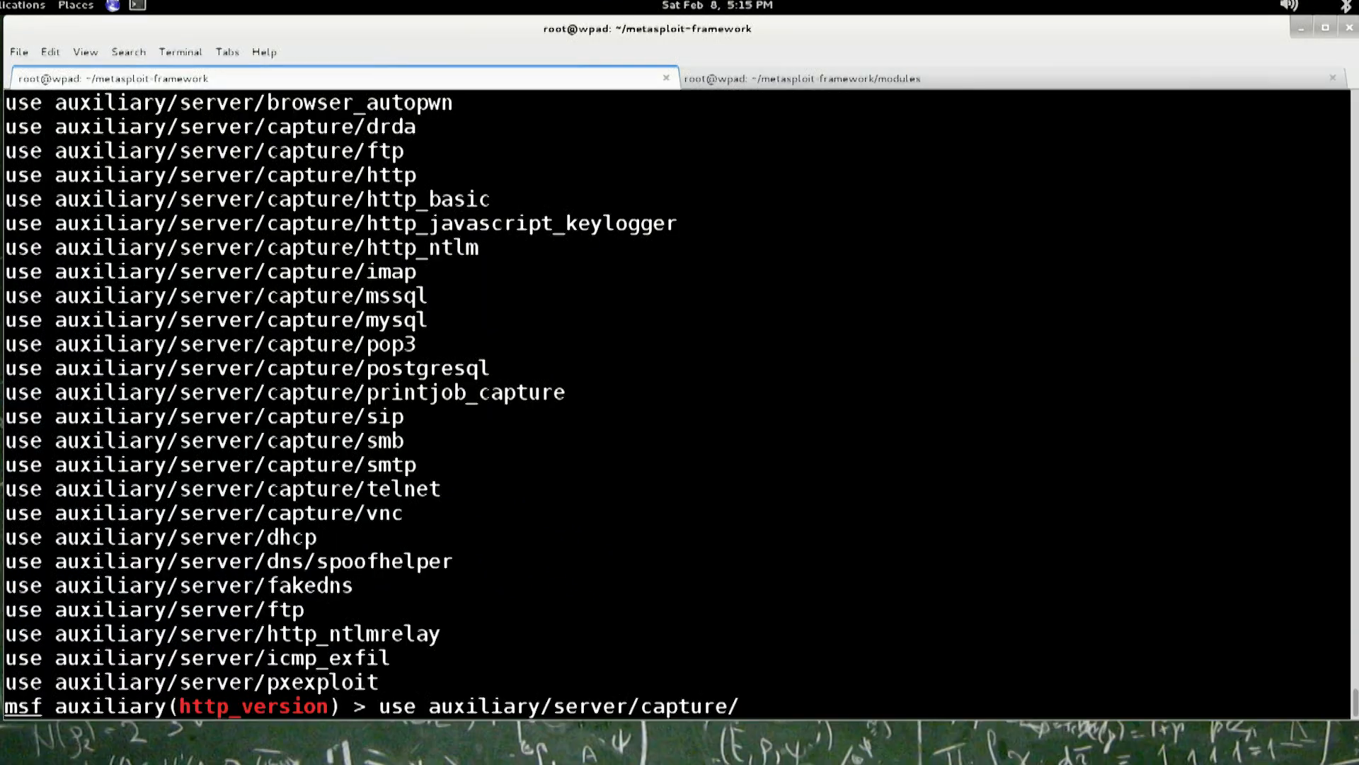
{"action": "type", "text": "smb"}
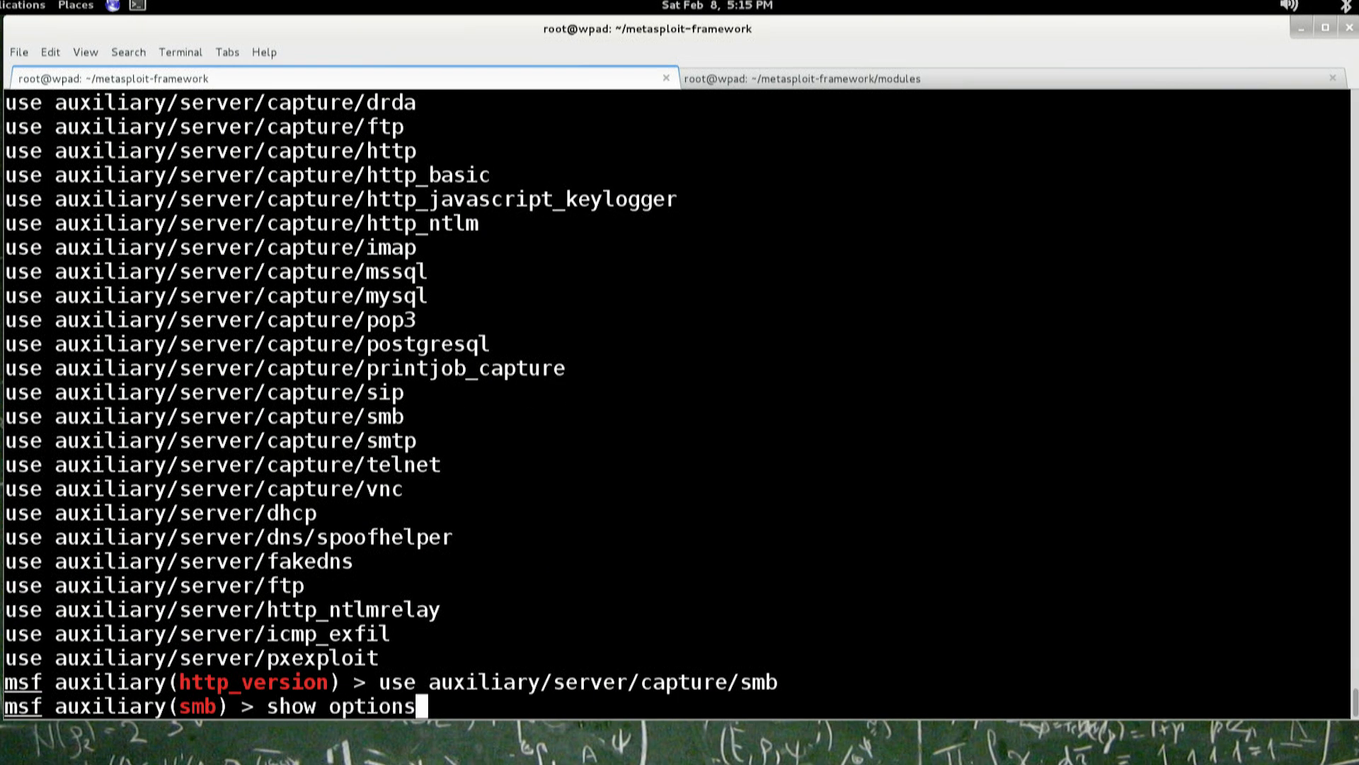